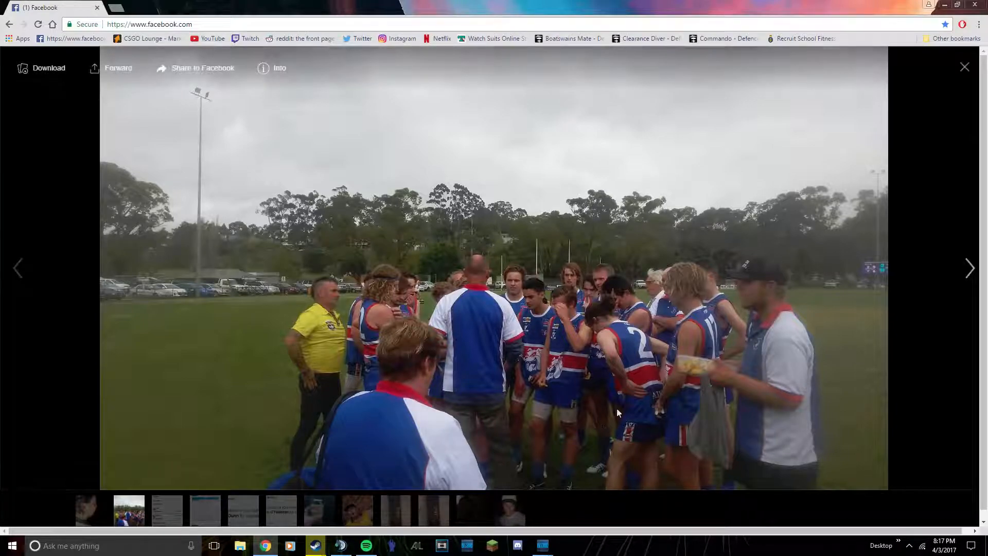
# Close the full-screen photo viewer and scroll down through the News Feed posts
pyautogui.click(964, 67)
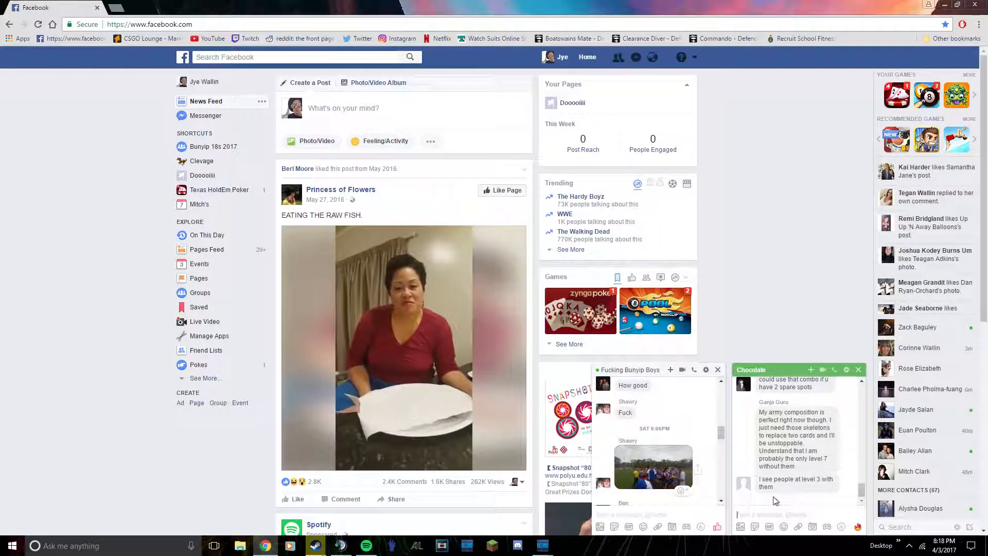
pyautogui.scroll(-3)
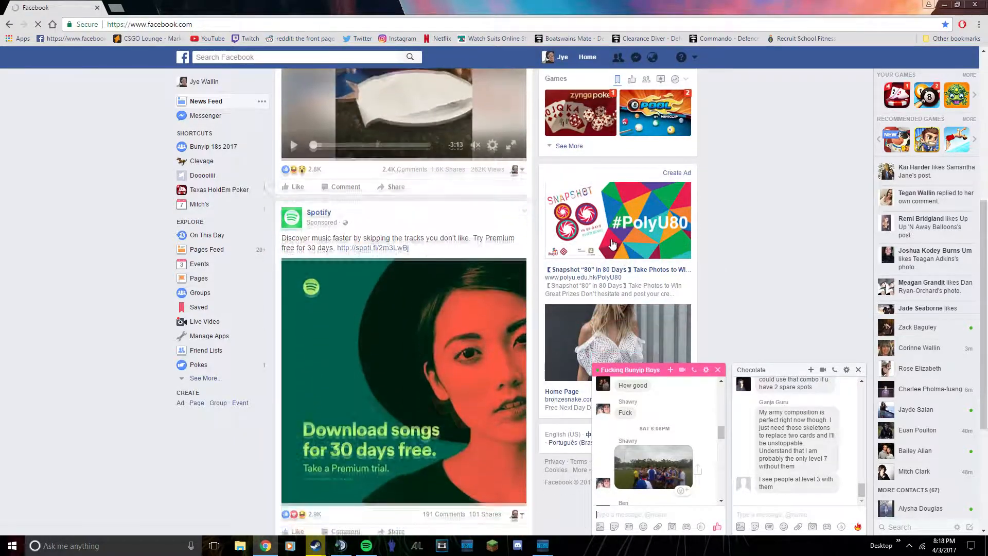
pyautogui.scroll(-3)
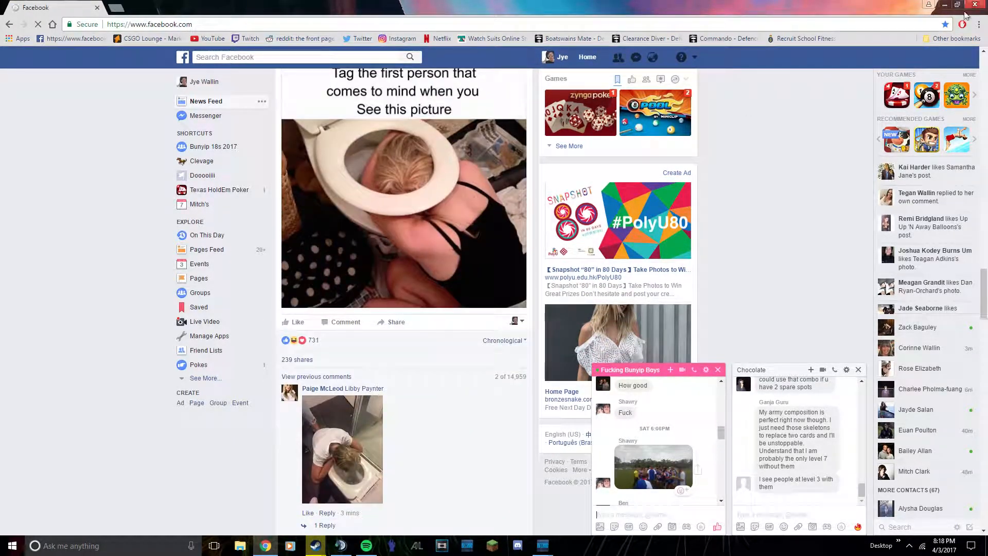
# Minimize the browser and select PLAYERUNKNOWN'S BATTLEGROUNDS in the Steam Library list
pyautogui.click(315, 545)
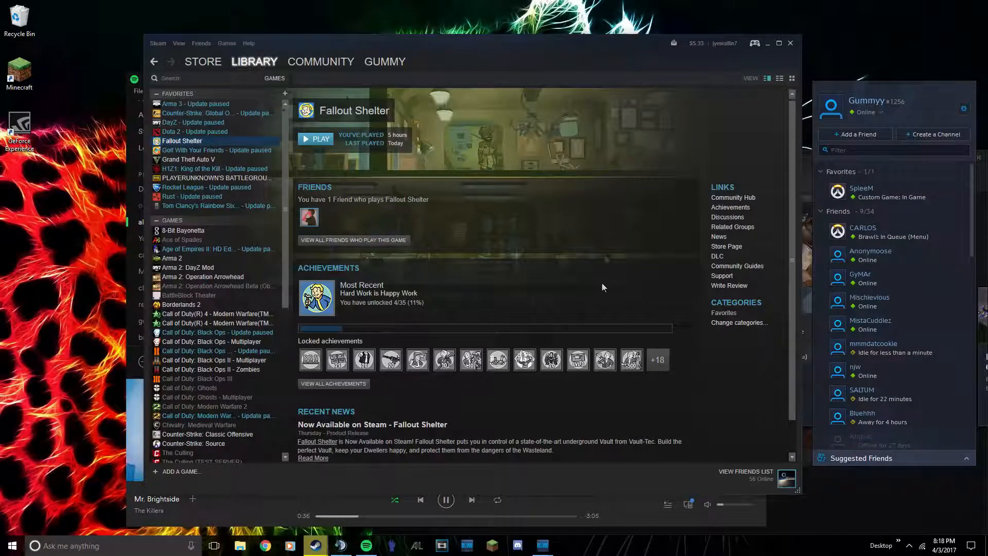
pyautogui.click(214, 178)
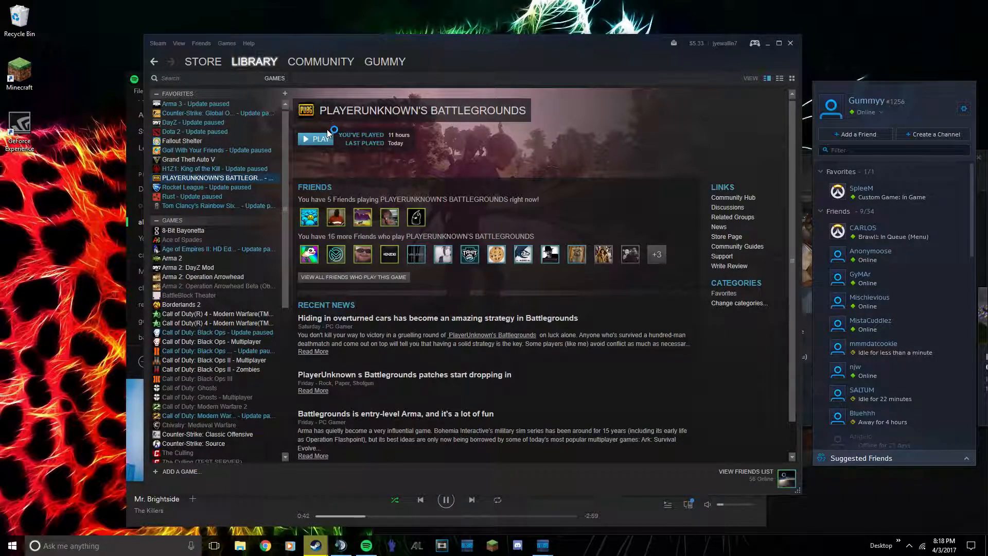
pyautogui.moveTo(885, 192)
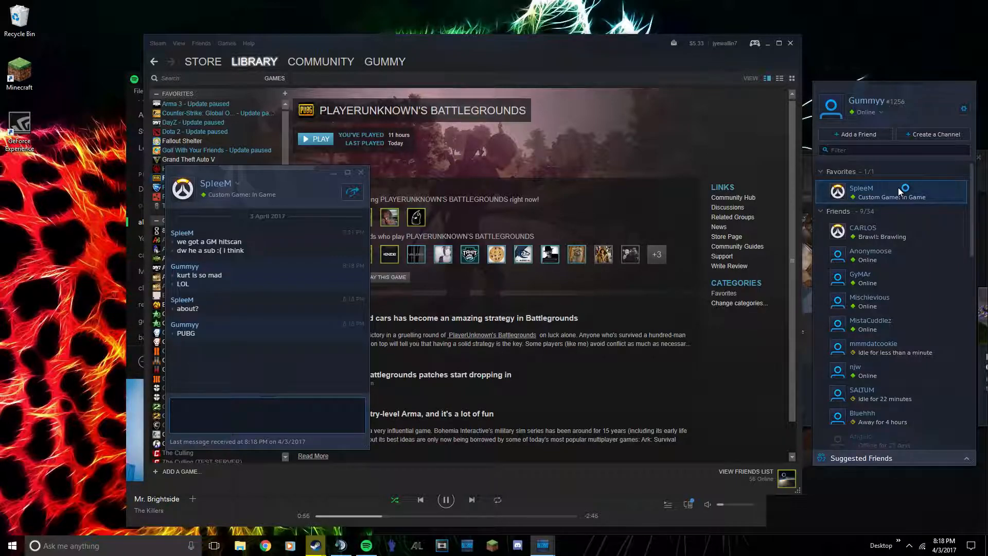
# Reply "and sam" in the friend chat
pyautogui.click(265, 414)
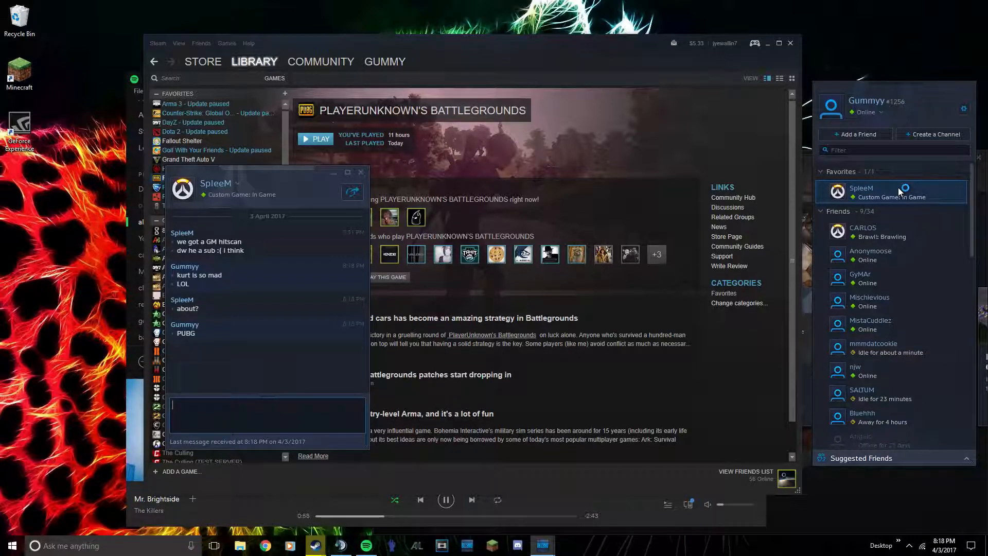
pyautogui.write('and sam')
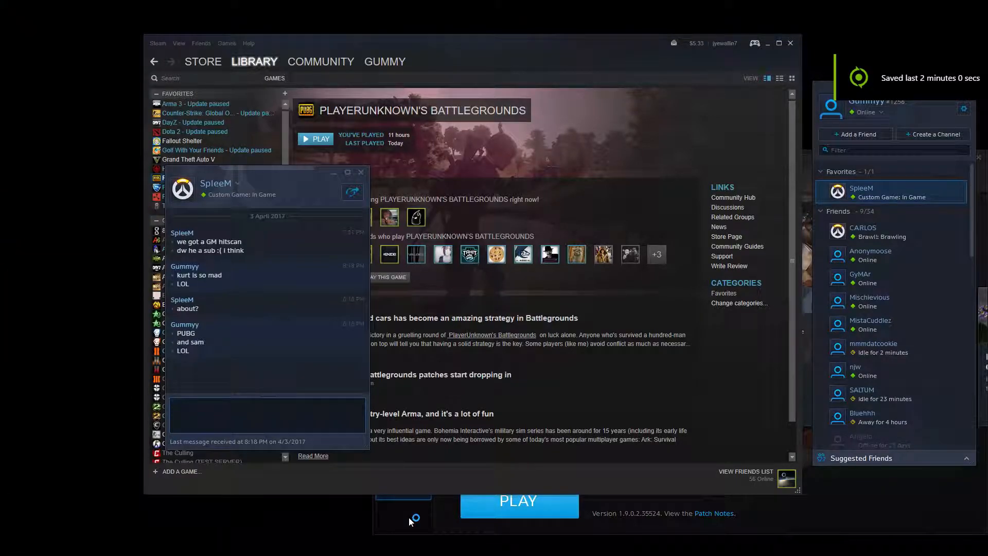
# Launch the game, then view the Character wardrobe and the Rewards tab's 1st Pioneer Crate
pyautogui.click(264, 410)
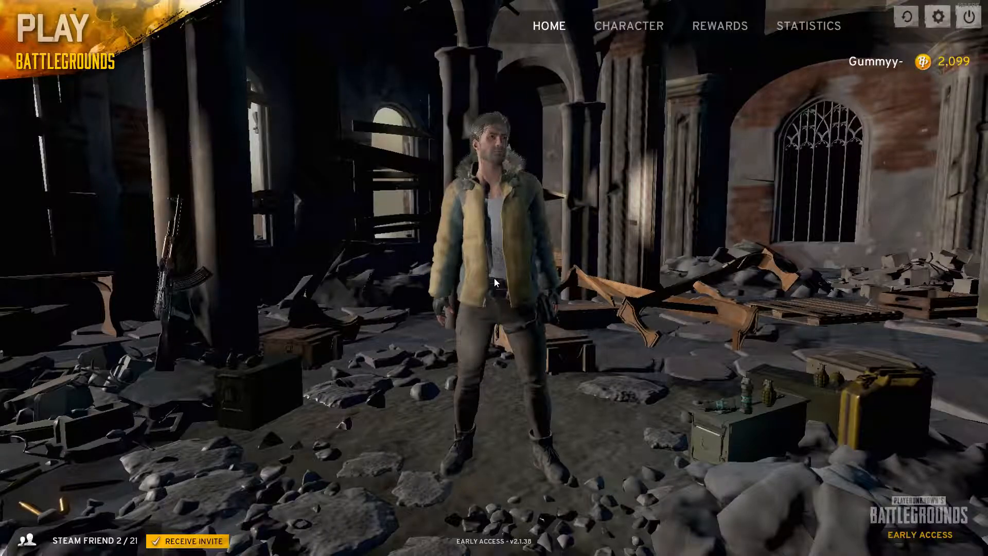
pyautogui.click(628, 26)
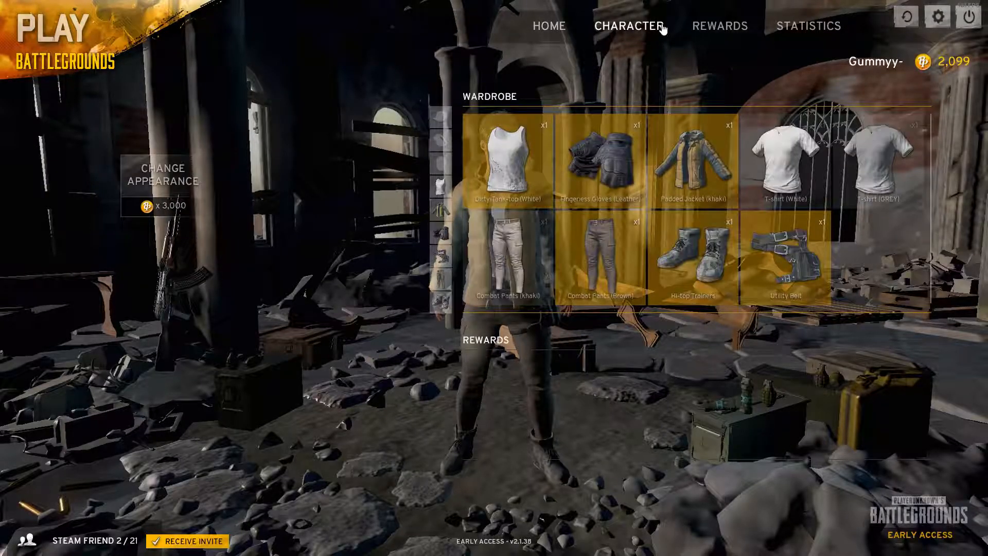
pyautogui.click(719, 26)
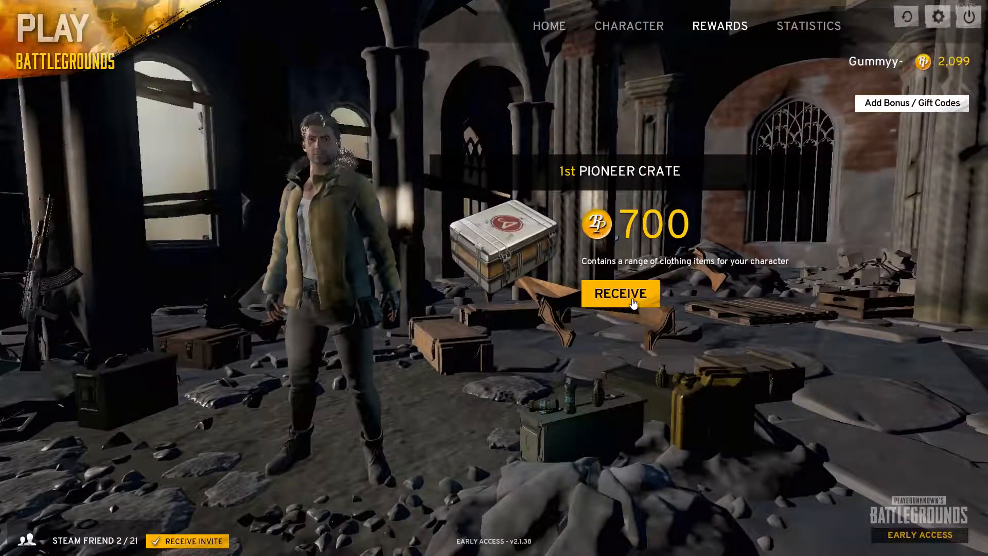